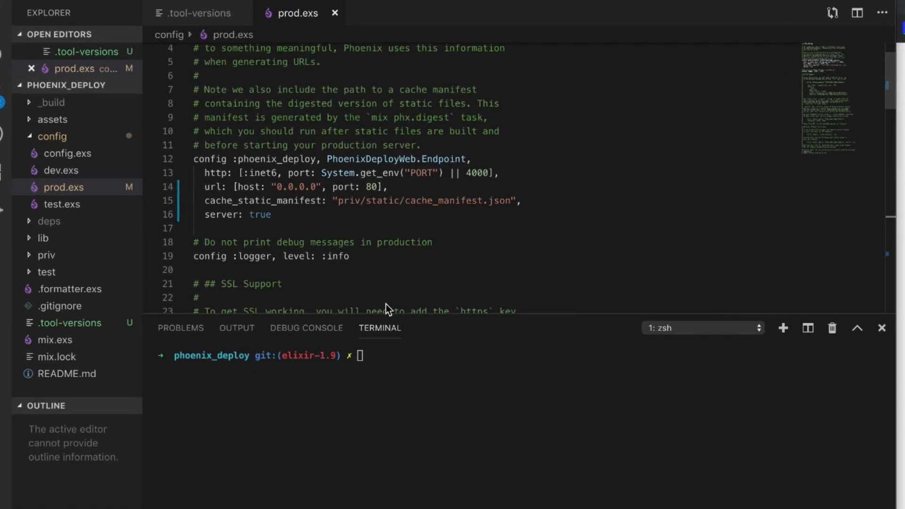
View .tool-versions pinning Elixir 1.9.0-rc.0-otp-22, leaving prod.exs open
click(196, 12)
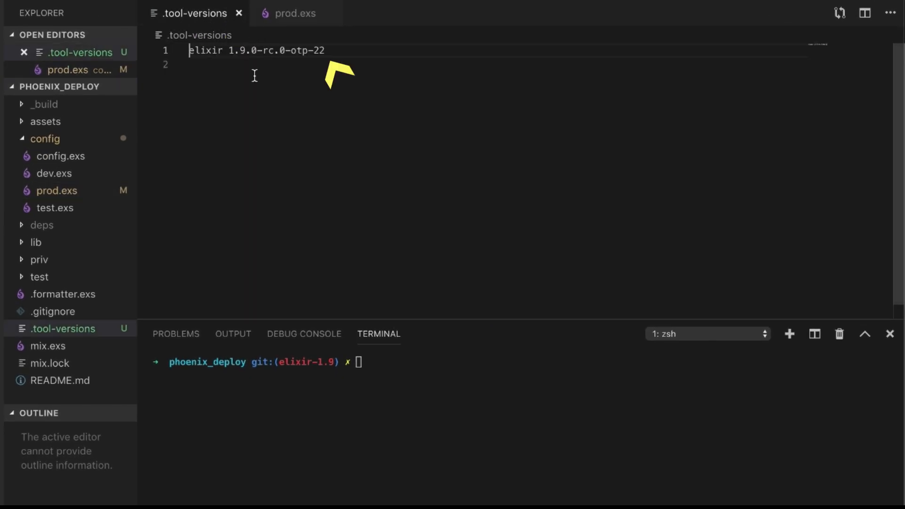
mouse_move(267, 50)
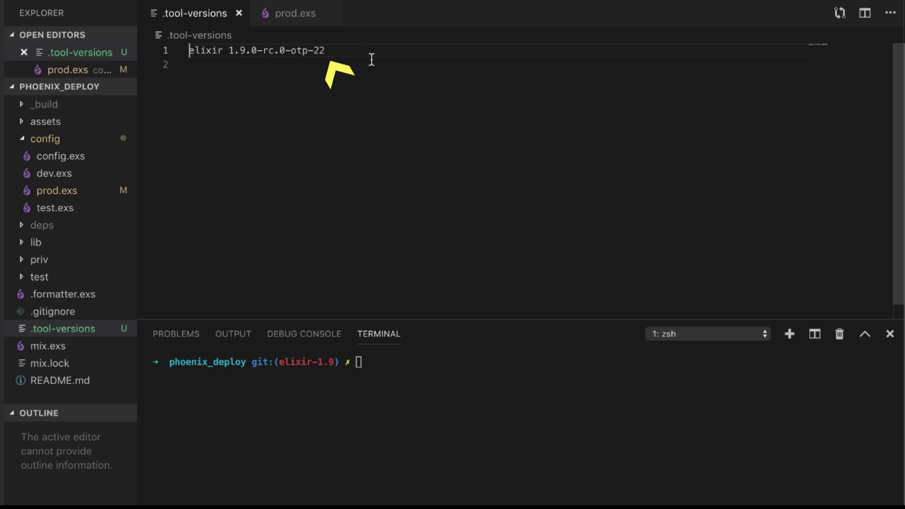
mouse_move(345, 57)
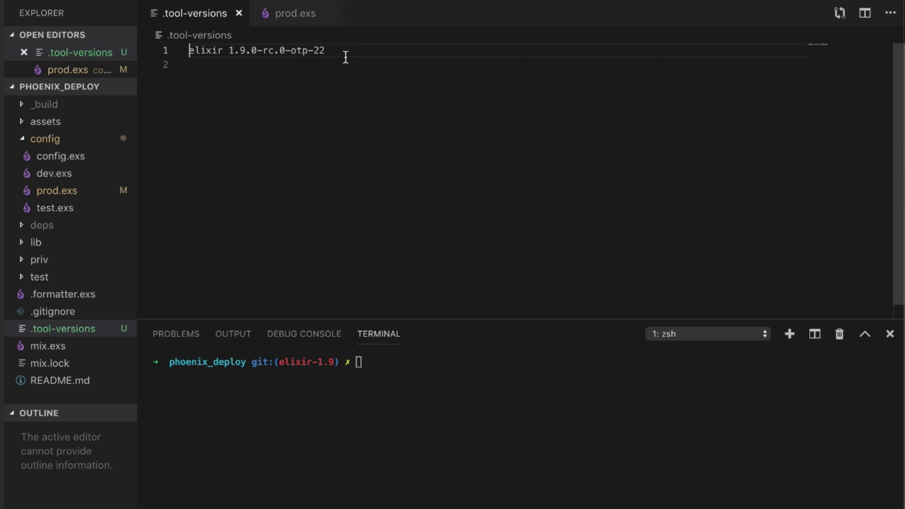
mouse_move(310, 48)
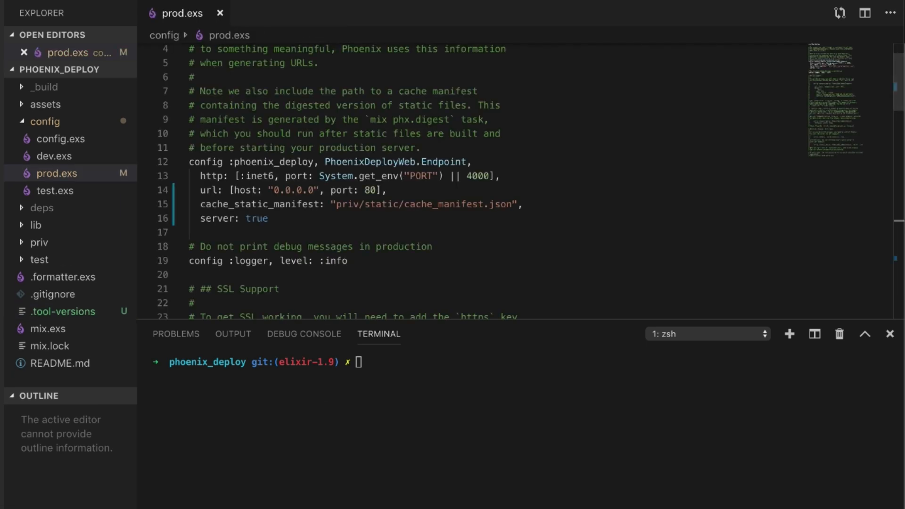
mouse_move(287, 177)
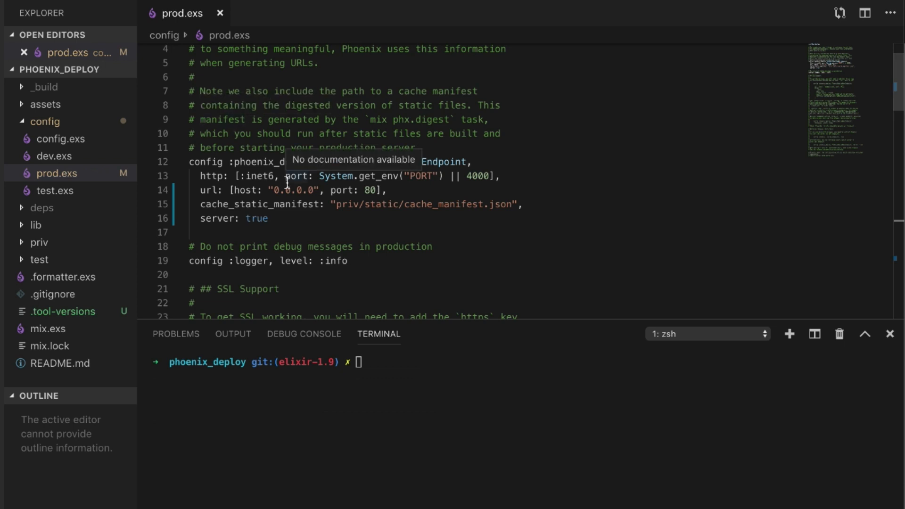
mouse_move(196, 196)
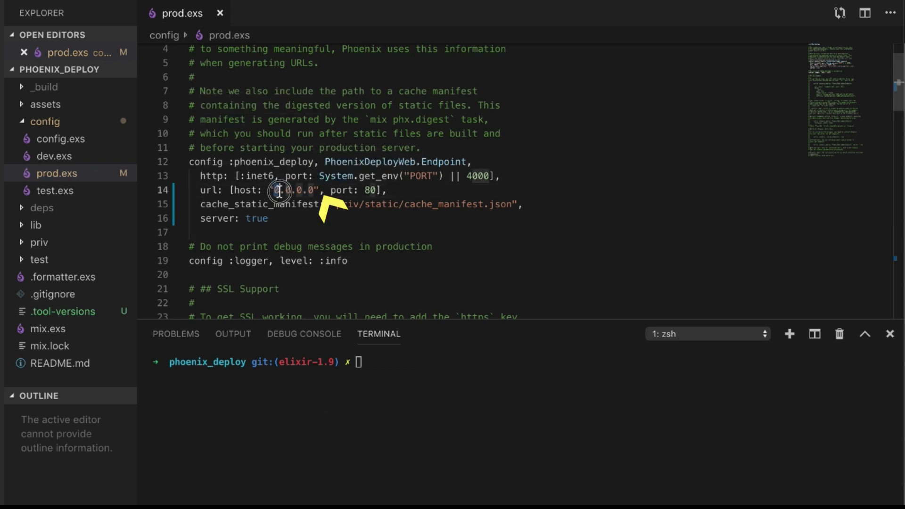
double_click(294, 189)
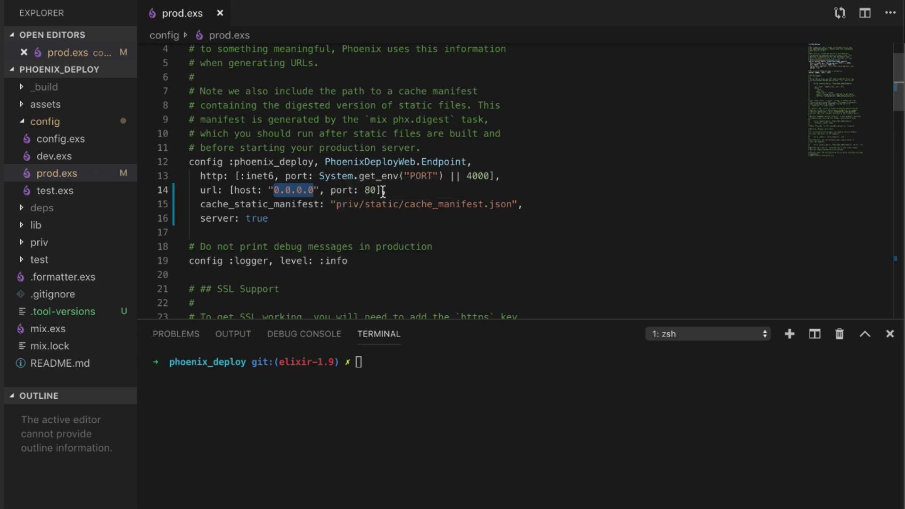
mouse_move(225, 232)
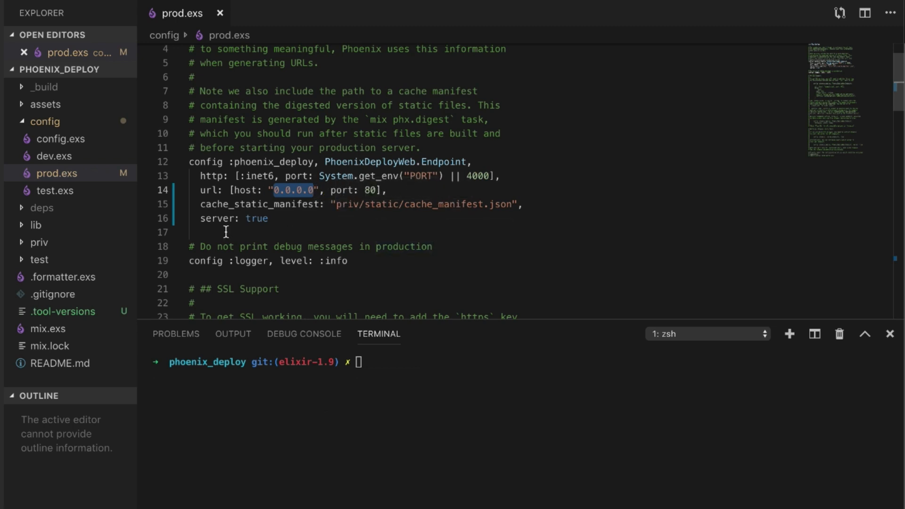
click(44, 104)
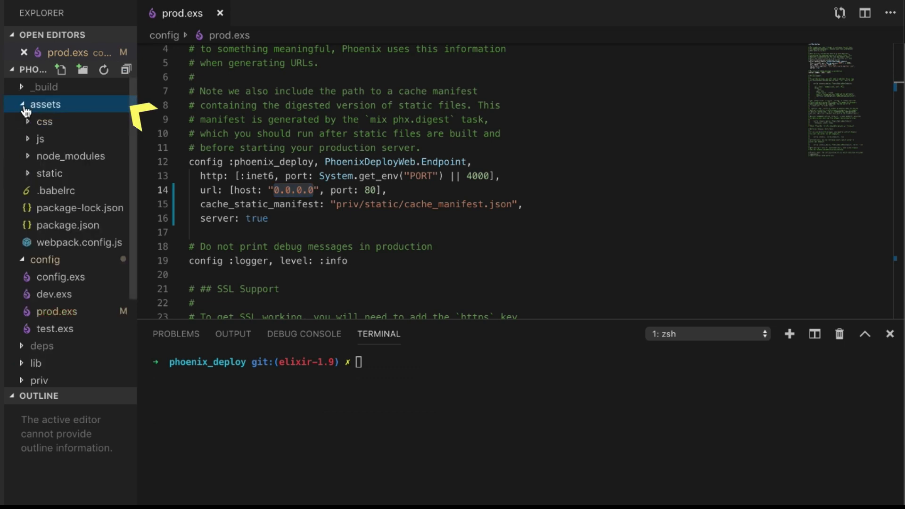
click(44, 104)
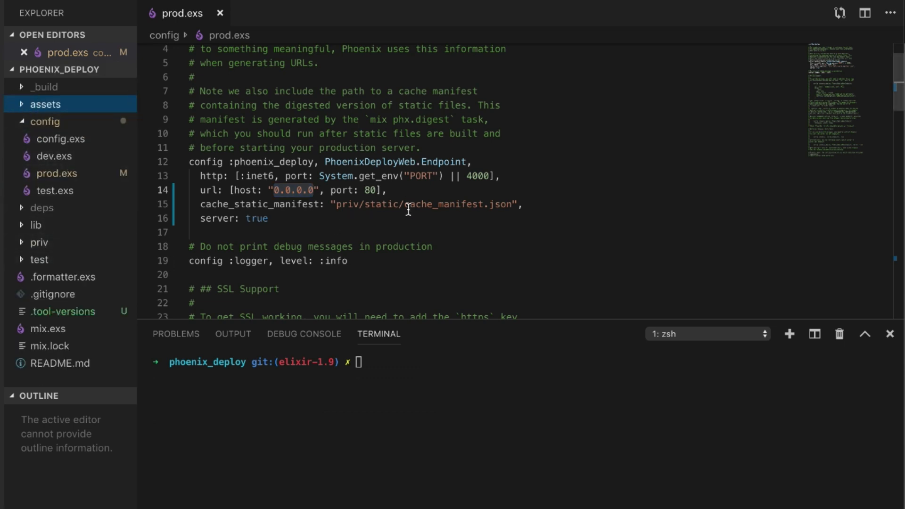
double_click(217, 187)
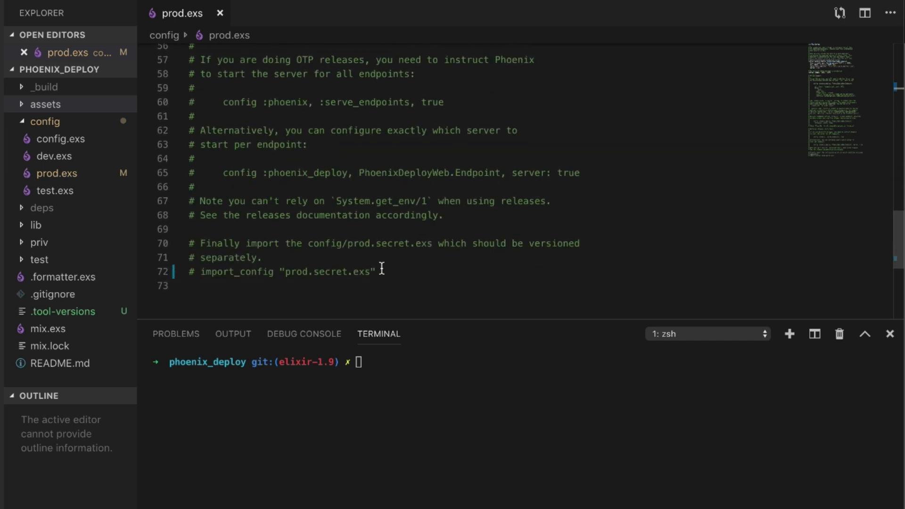
click(219, 12)
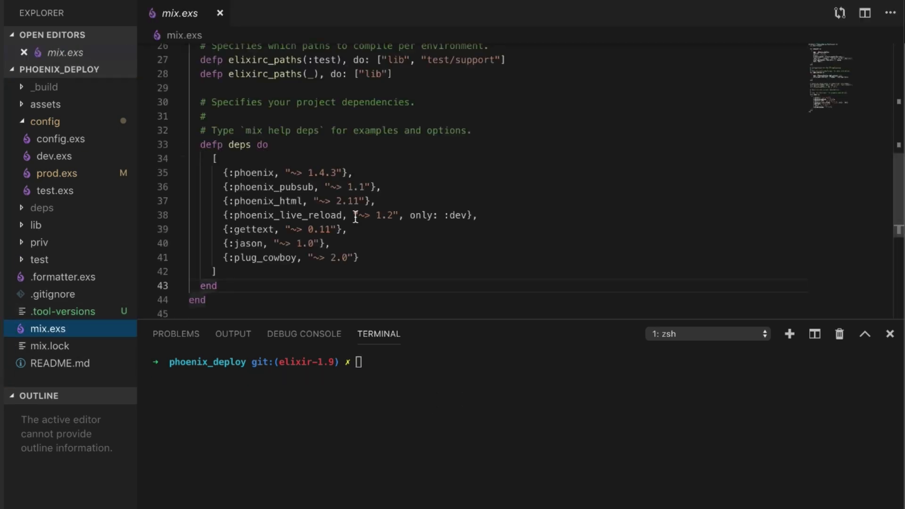
Show the deps function in mix.exs
click(219, 12)
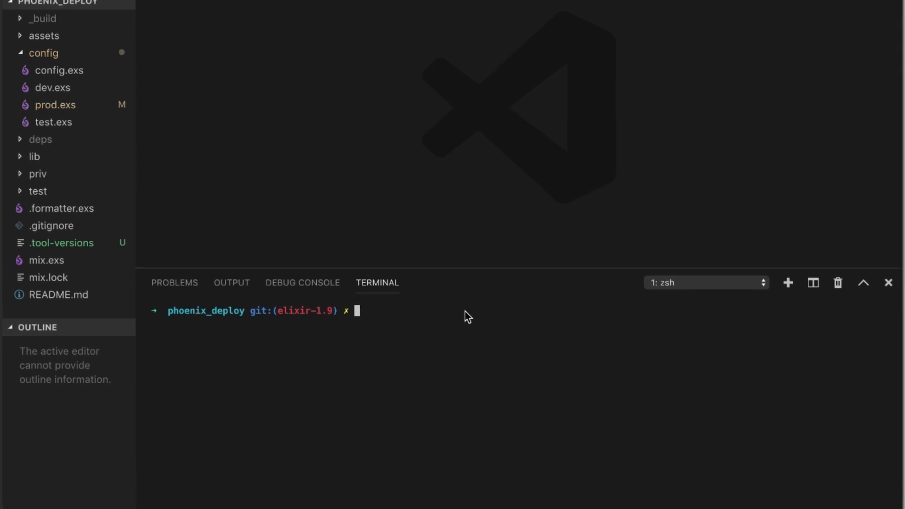
Run mix release.init and reveal env.bat.eex, env.sh.eex and vm.args.eex under rel
text(mix)
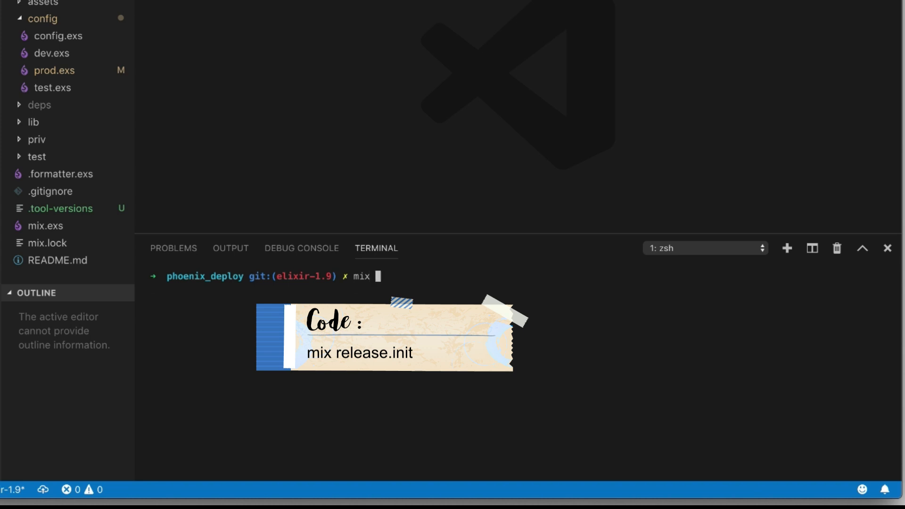
text(release.init)
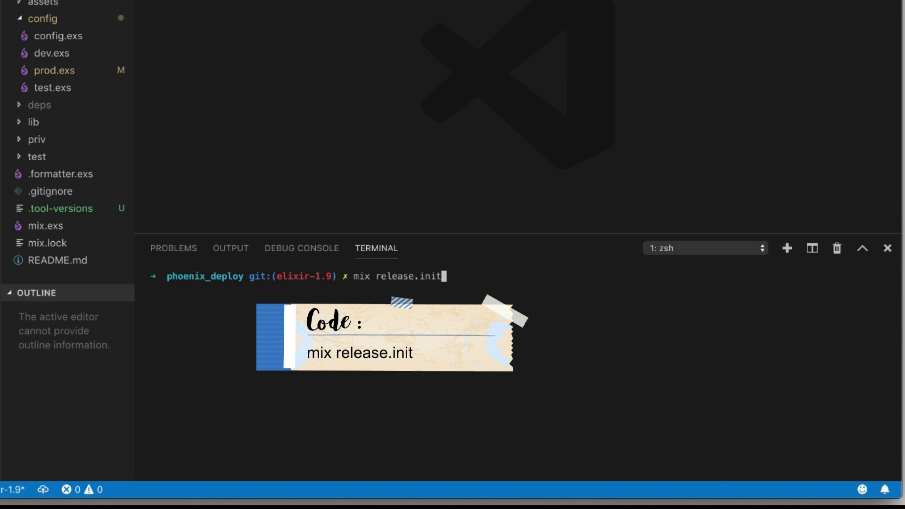
key(Return)
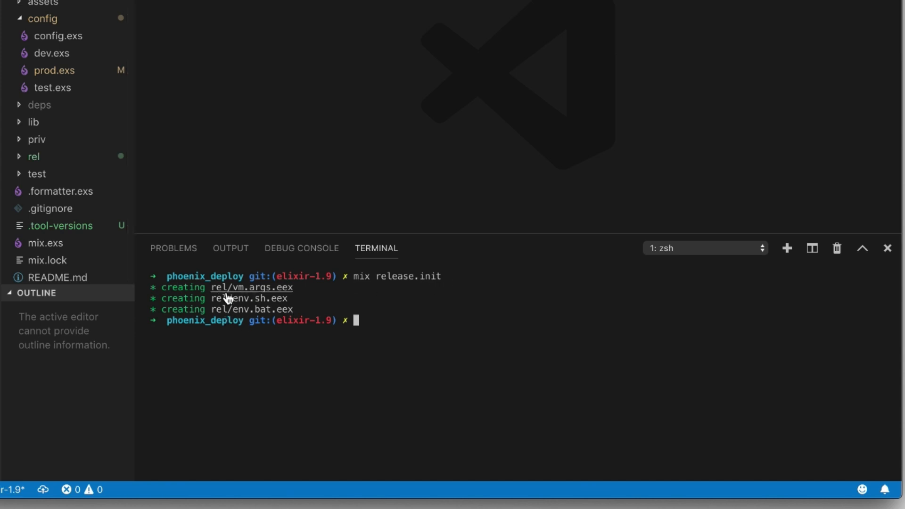
mouse_move(36, 186)
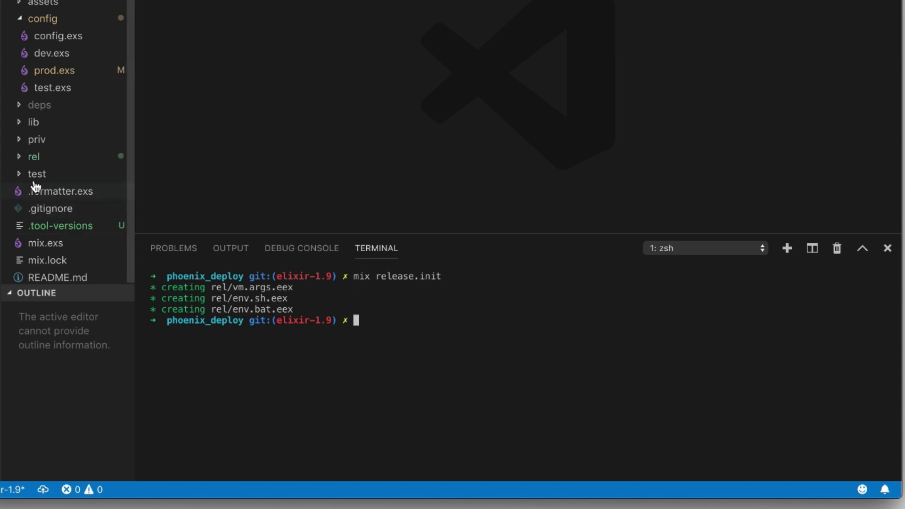
click(33, 157)
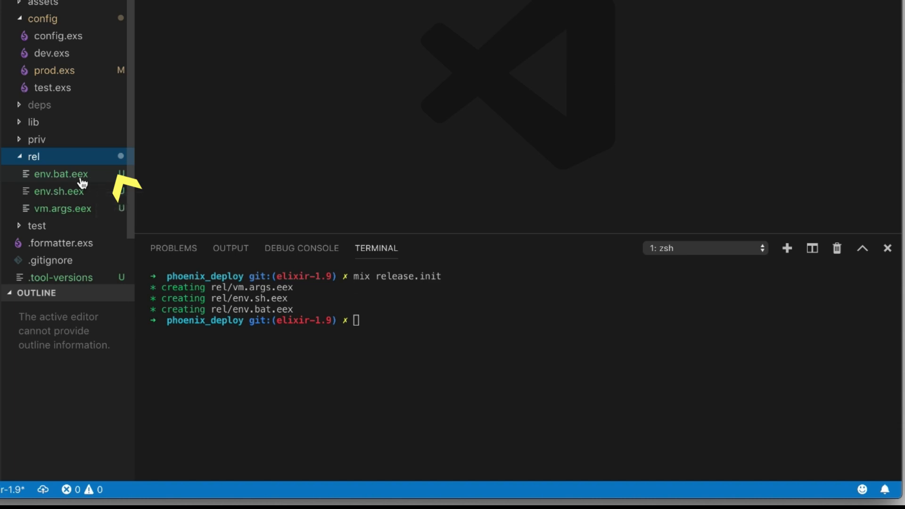
mouse_move(89, 199)
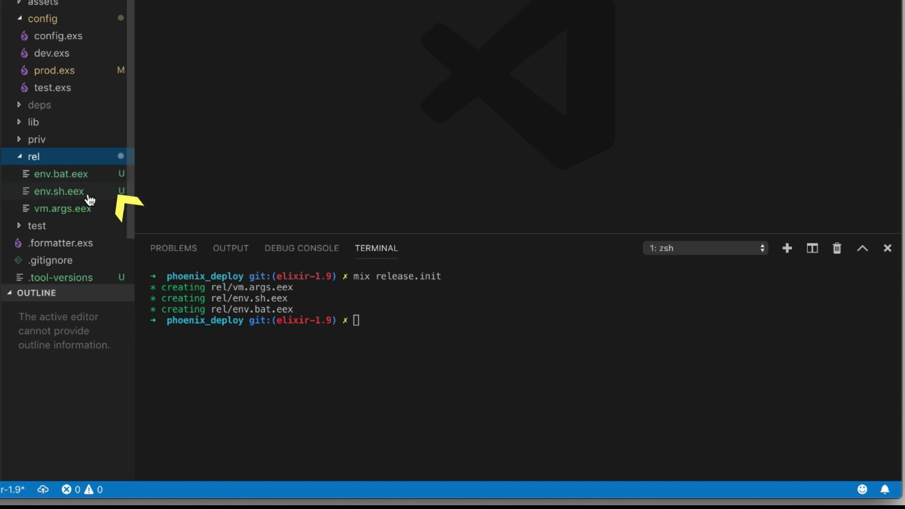
mouse_move(60, 191)
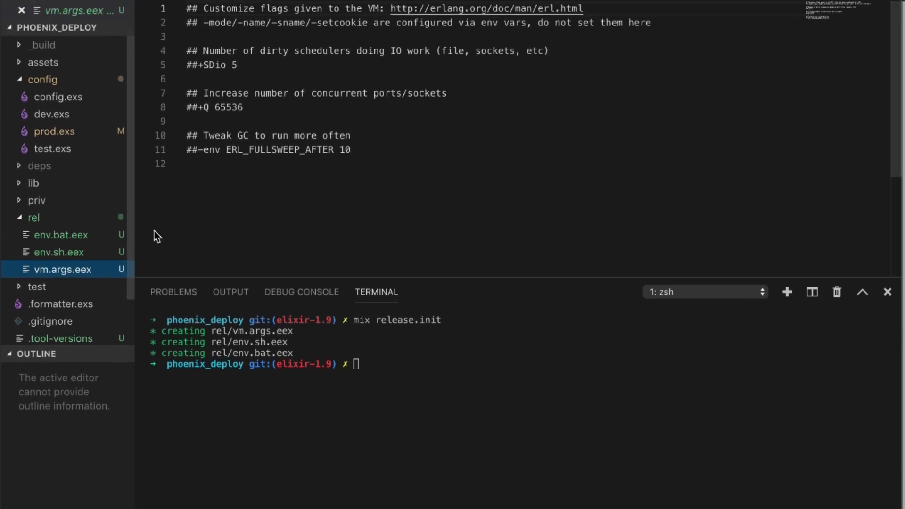
Review the env.sh.eex heart and node settings, then close it and collapse rel
click(22, 10)
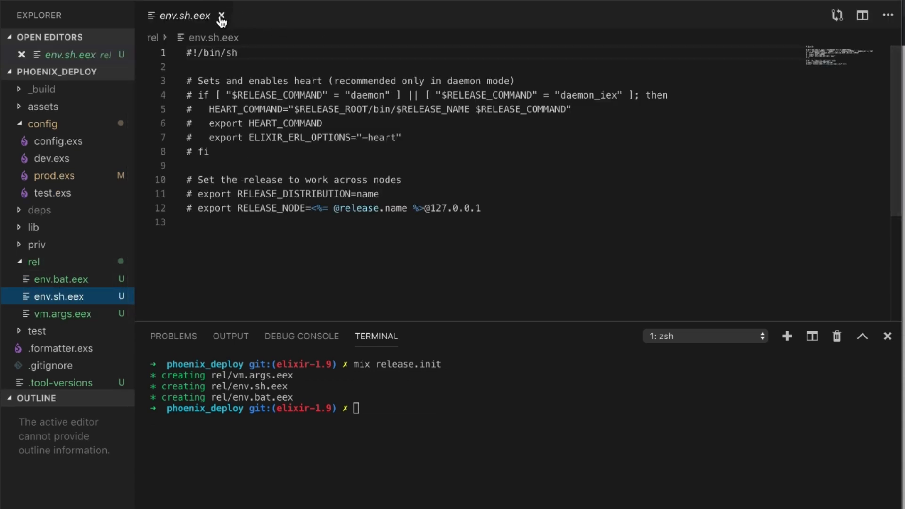
click(220, 16)
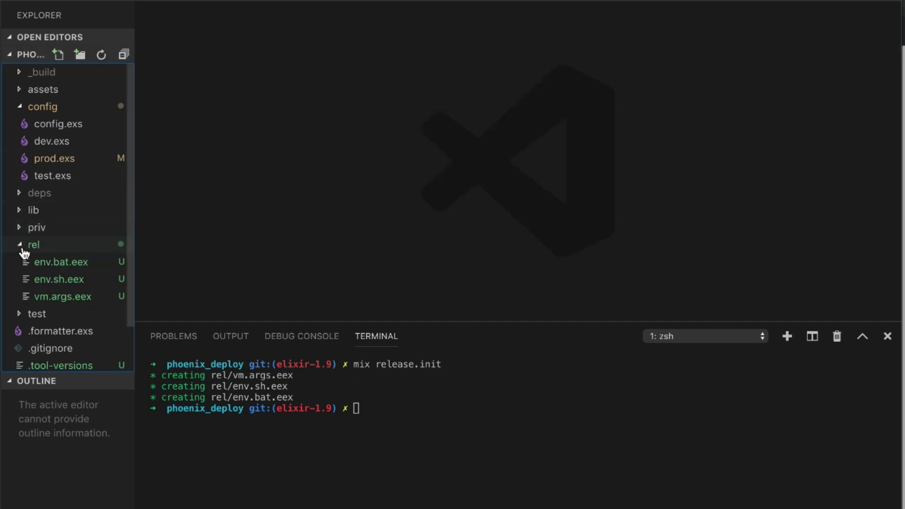
click(42, 106)
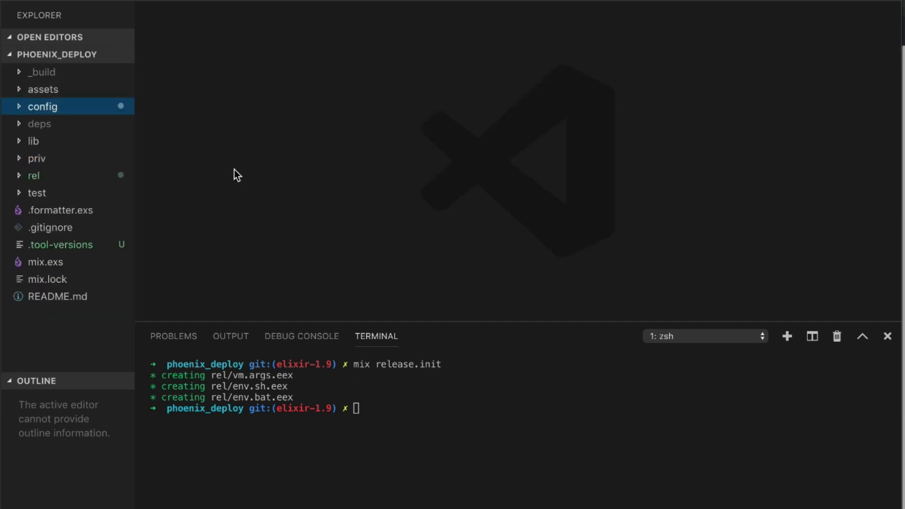
mouse_move(290, 178)
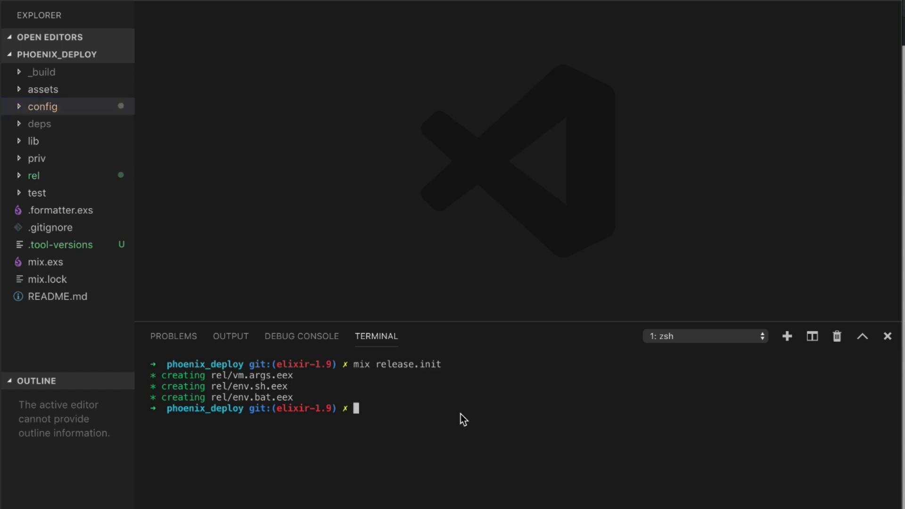
Browse priv/static in the Explorer and collapse priv again
click(37, 158)
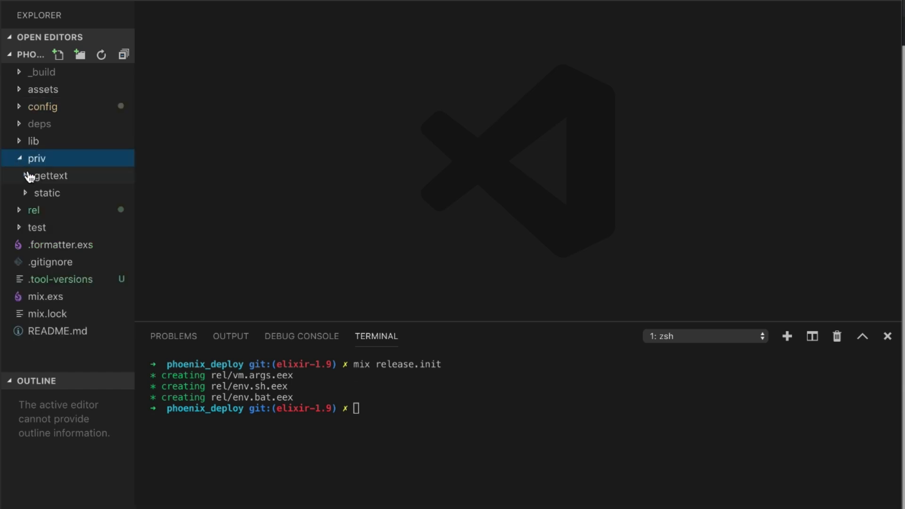
click(46, 193)
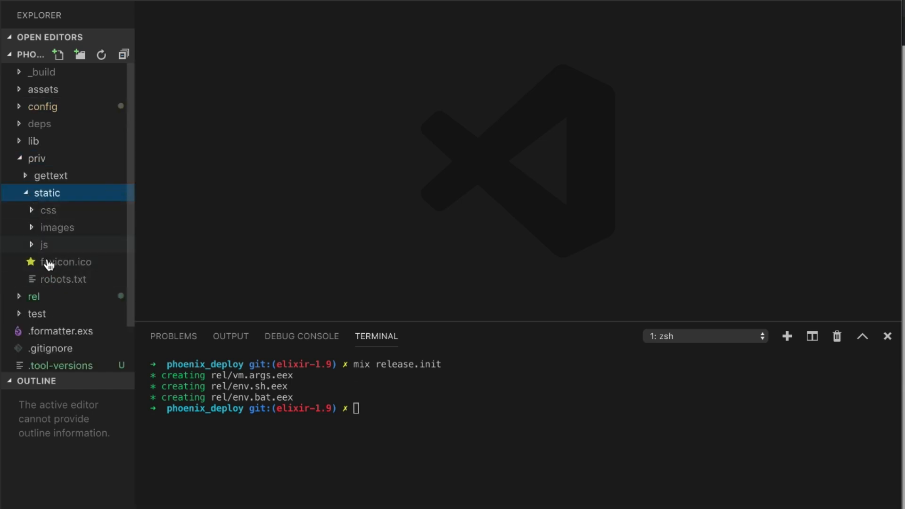
click(36, 159)
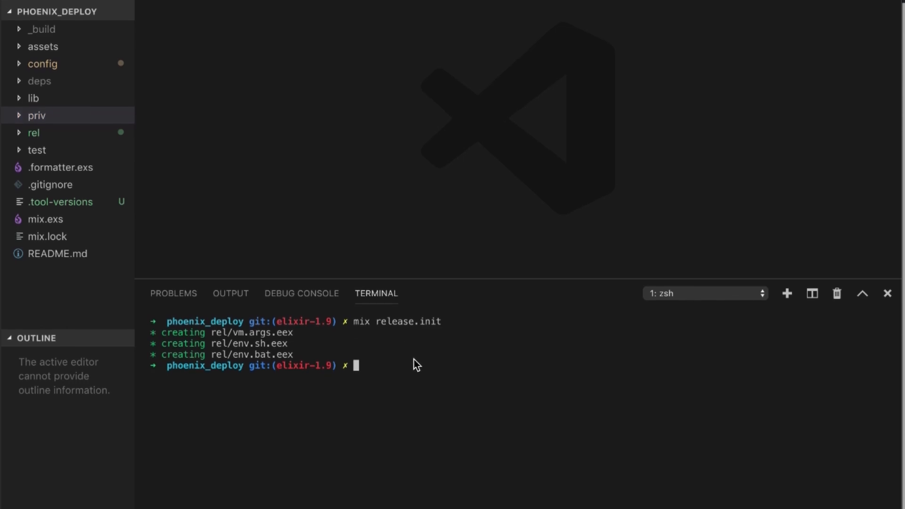
scroll(down, 3)
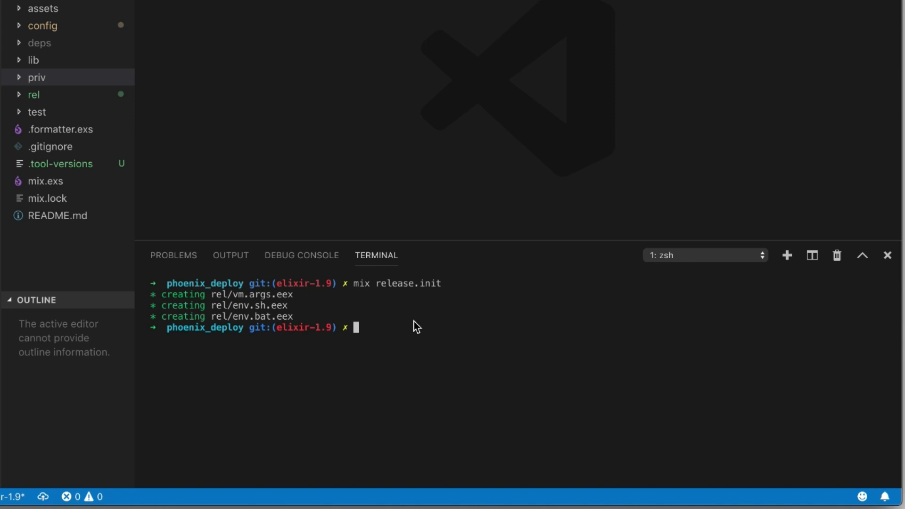
Run MIX_ENV=prod mix release to build the release at _build/prod/rel/phoenix_deploy
text(MIX)
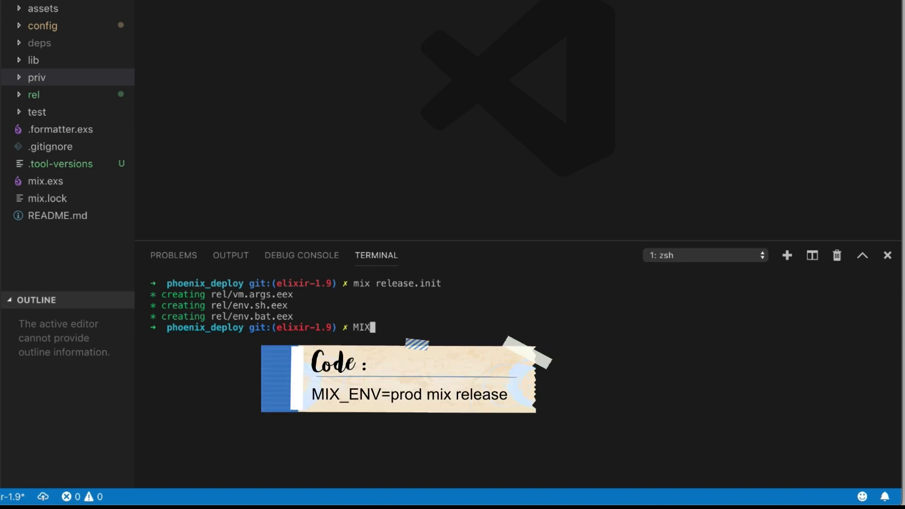
text(_EN)
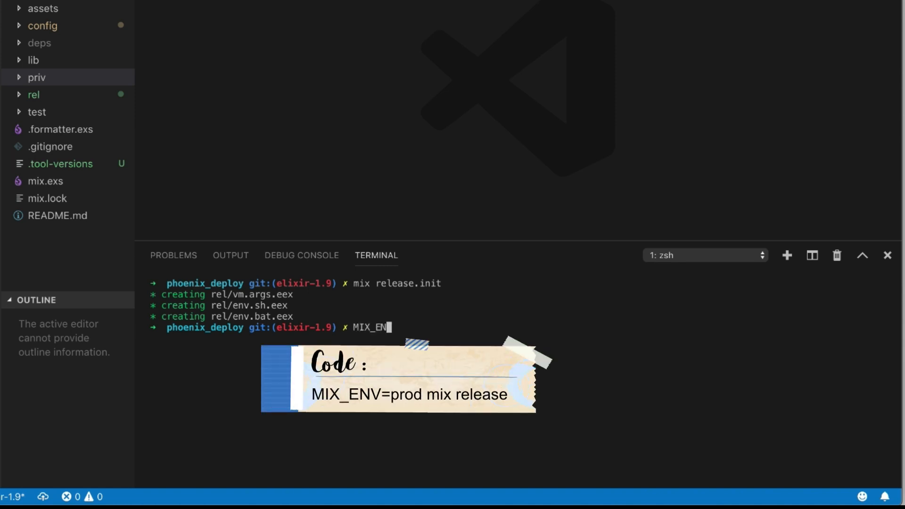
text(V=prod mi)
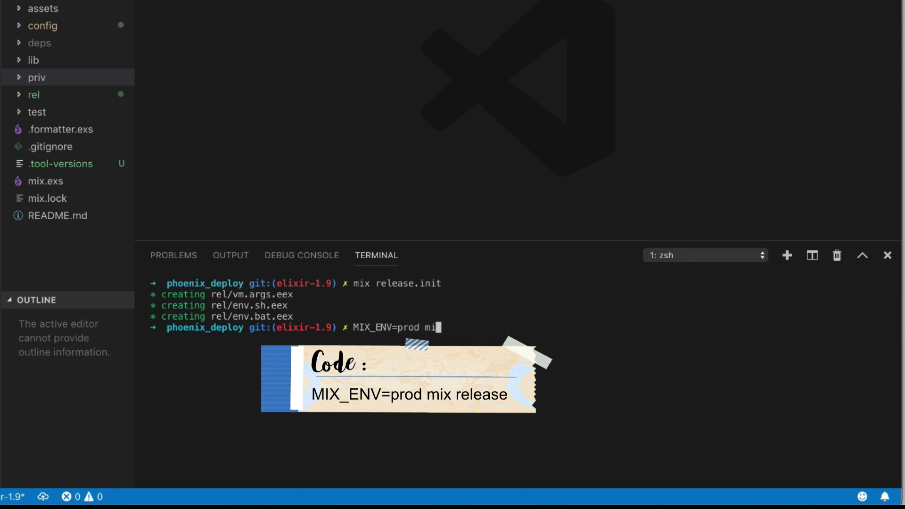
text(x release)
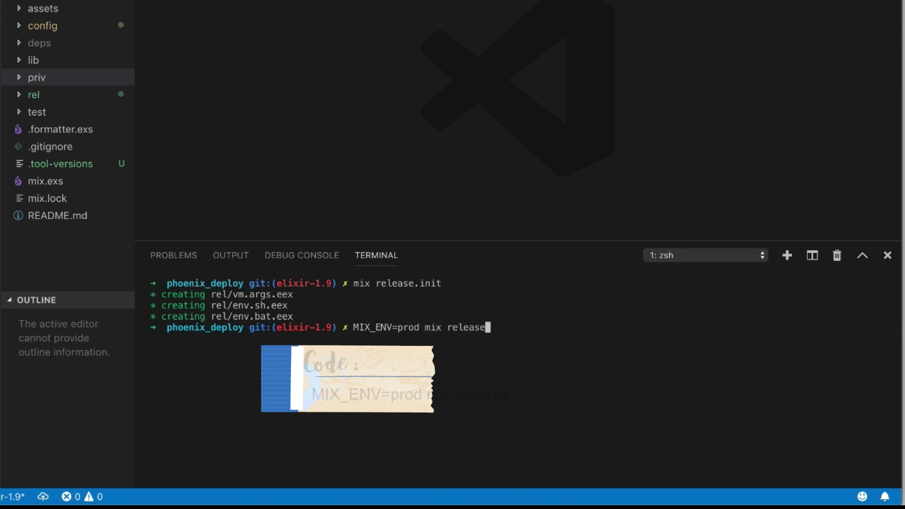
key(Return)
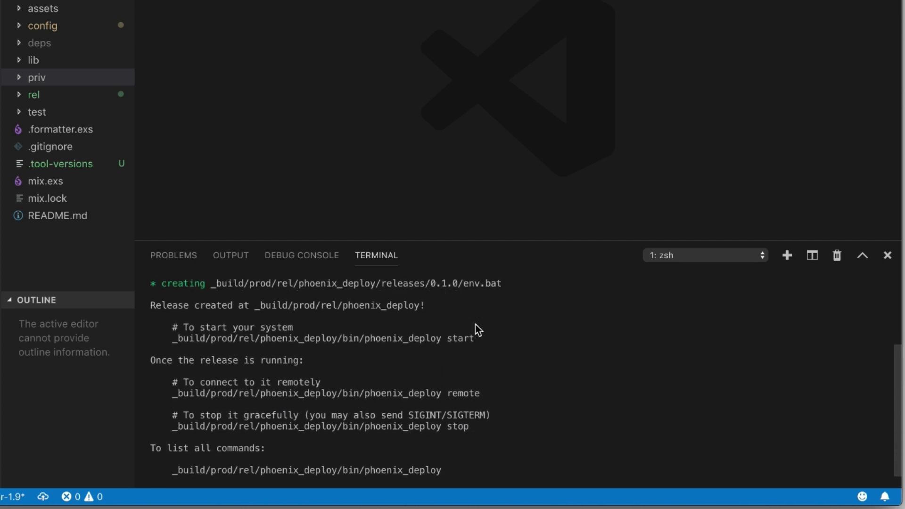
scroll(down, 3)
text(_build/prod/rel/phoenix_deploy/bin/phoenix_deploy start)
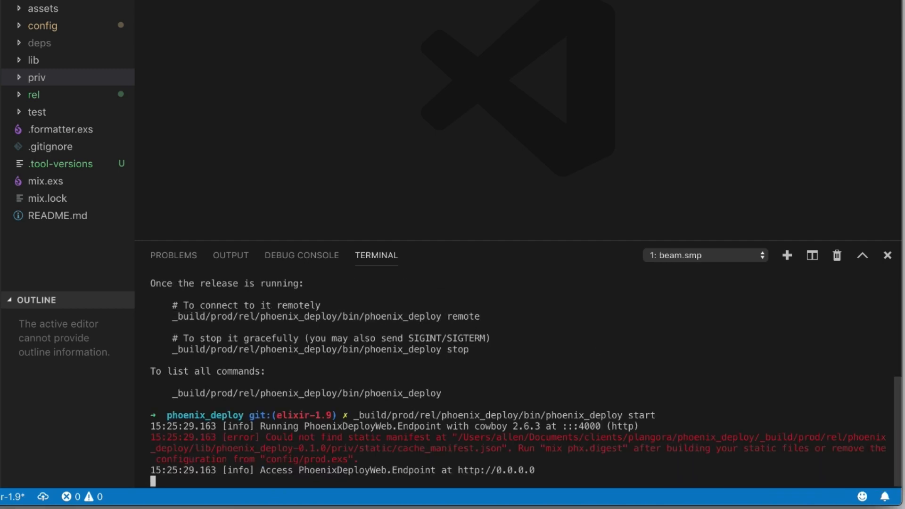
mouse_move(513, 469)
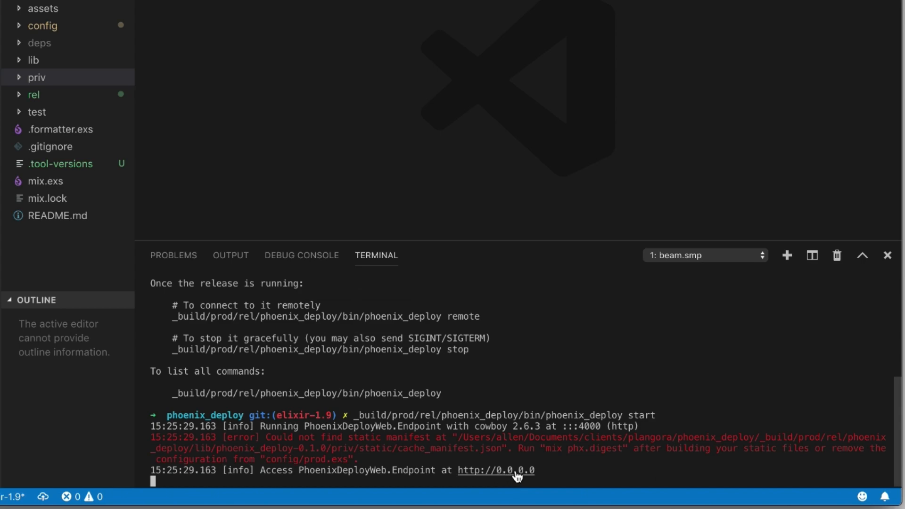
Load the Phoenix welcome page at localhost:4000 from the terminal's endpoint link
click(495, 469)
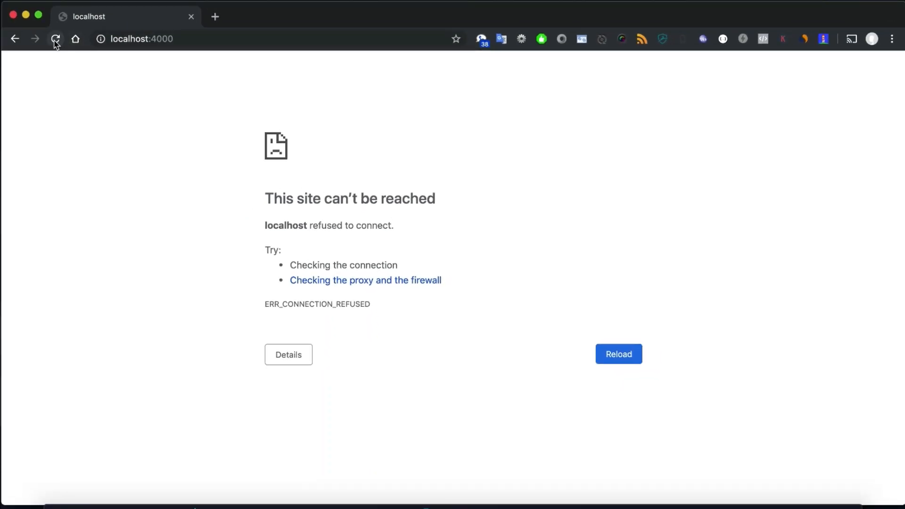
click(56, 38)
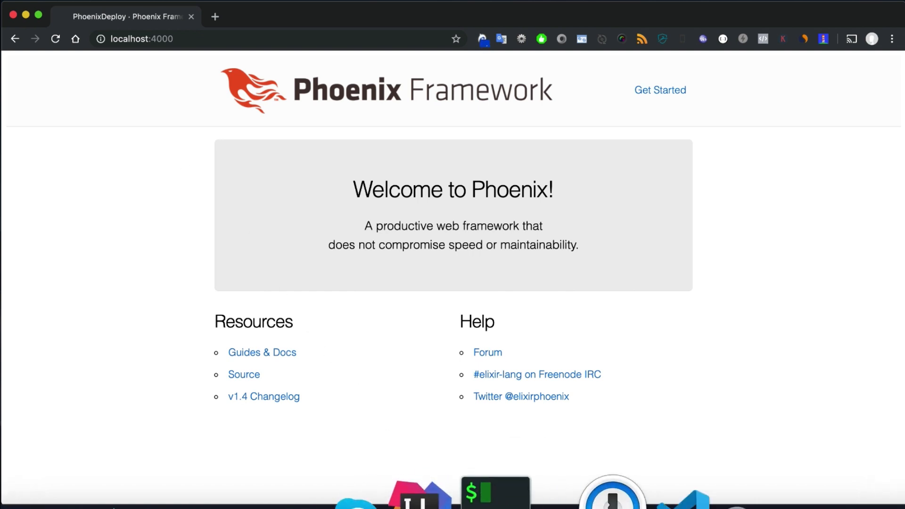